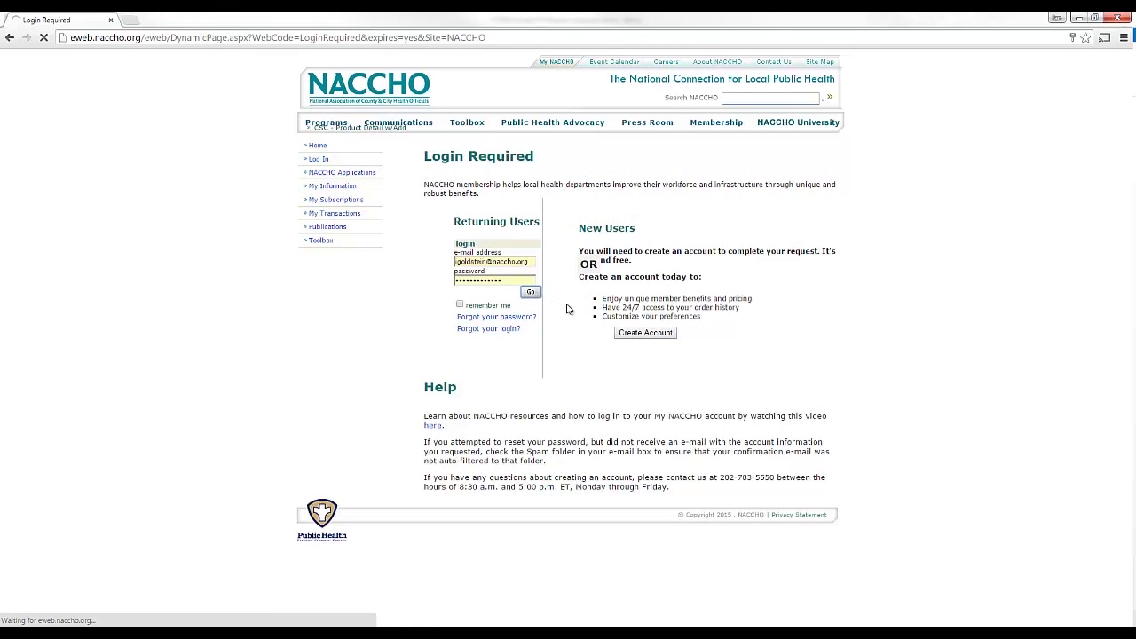
Submit the login credentials to reach the My NACCHO welcome page
click(531, 292)
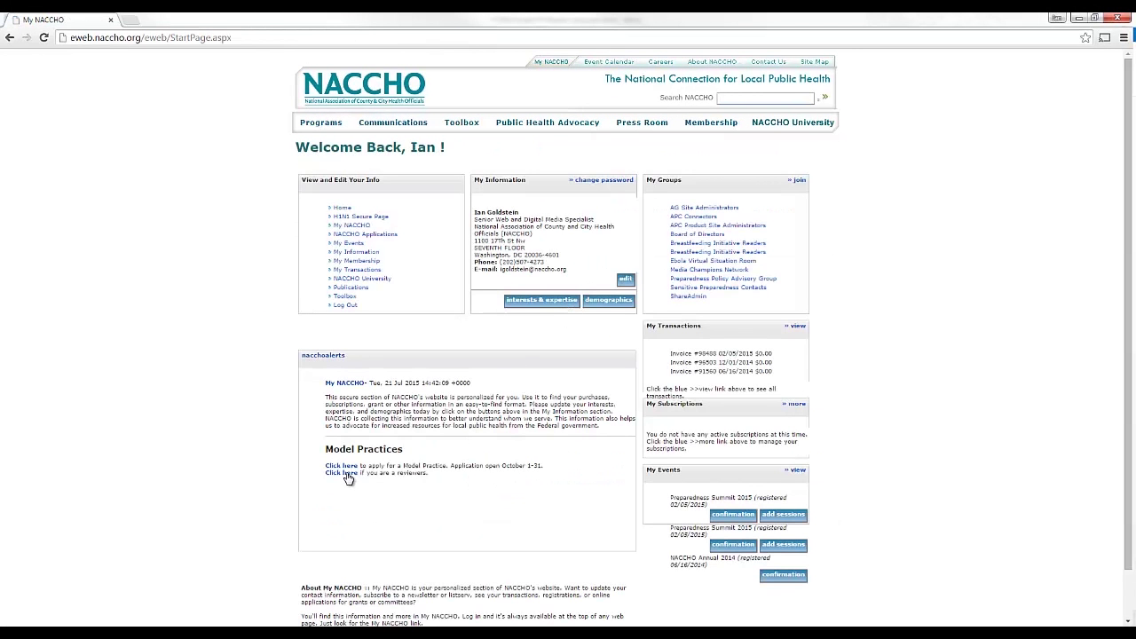
Open the Model Practices reviewer area and list applications assigned for external review
click(342, 473)
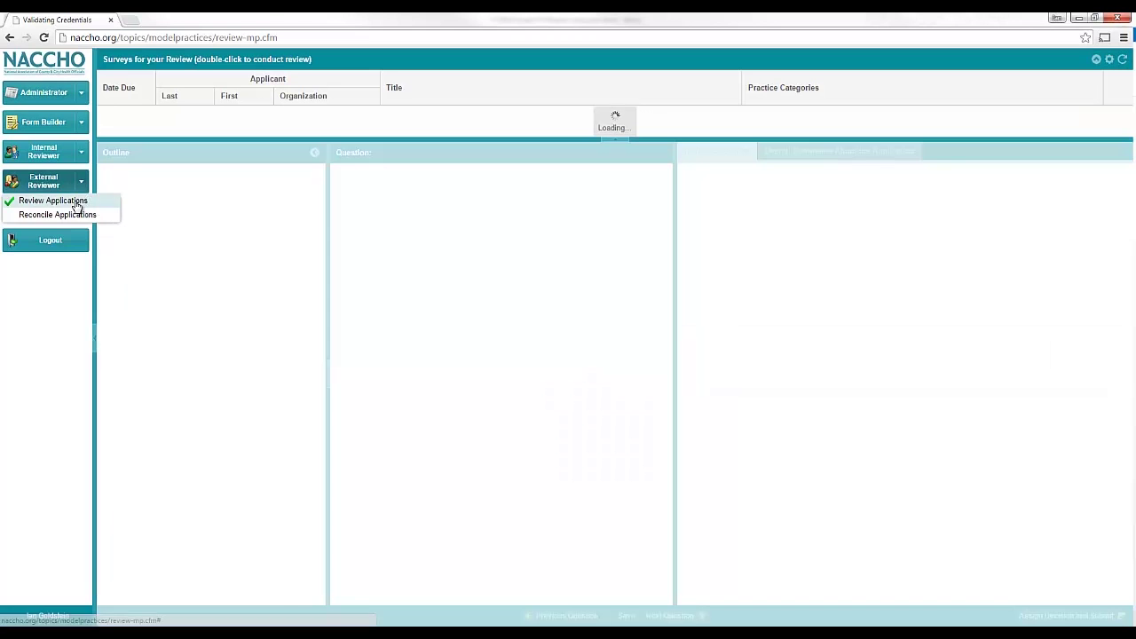
click(53, 200)
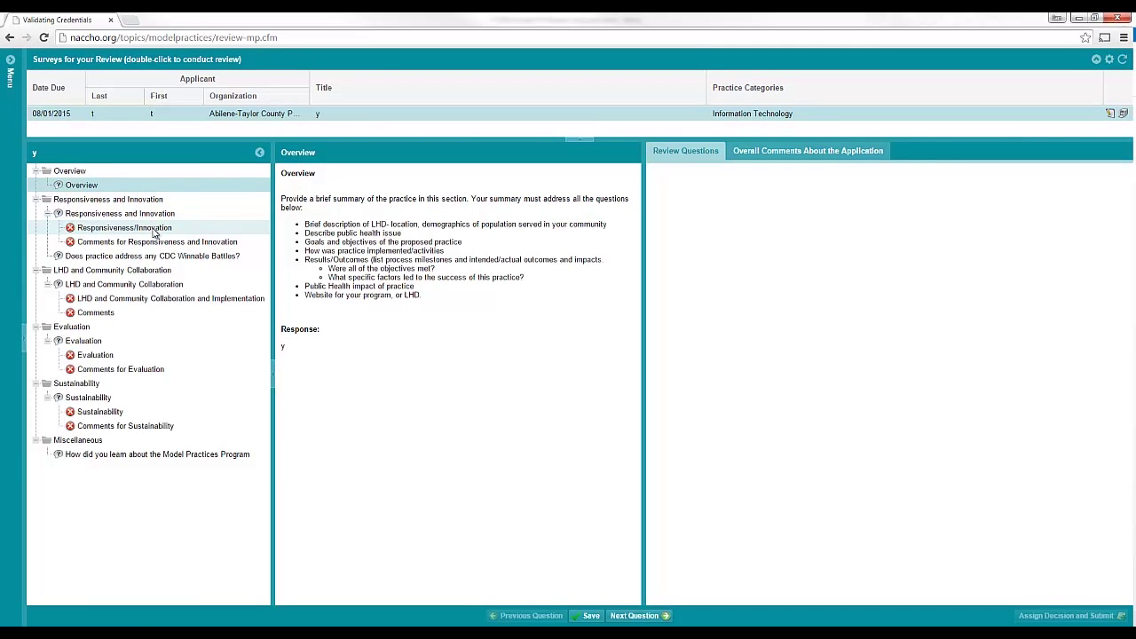
mouse_move(98, 228)
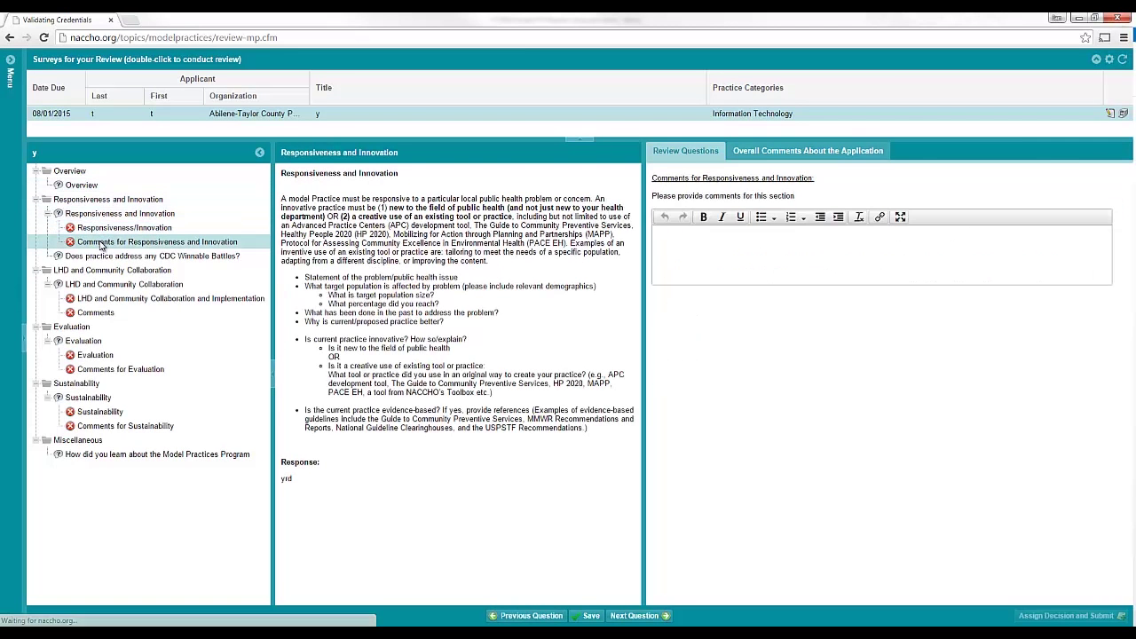
Browse the Responsiveness/Innovation question, then open LHD and Community Collaboration
click(119, 213)
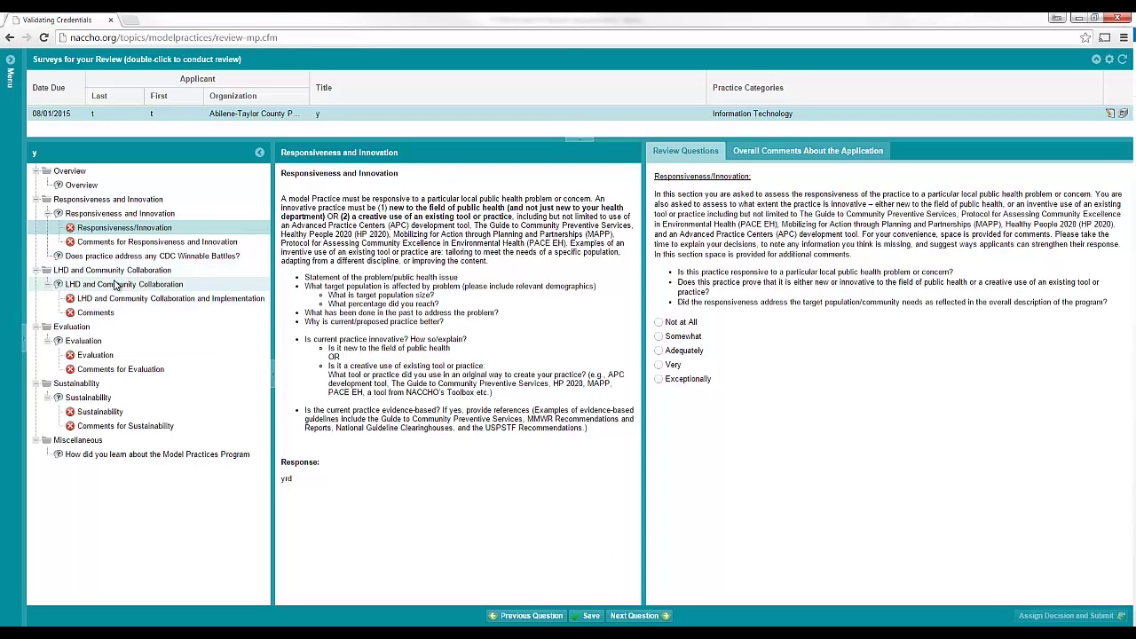
click(124, 284)
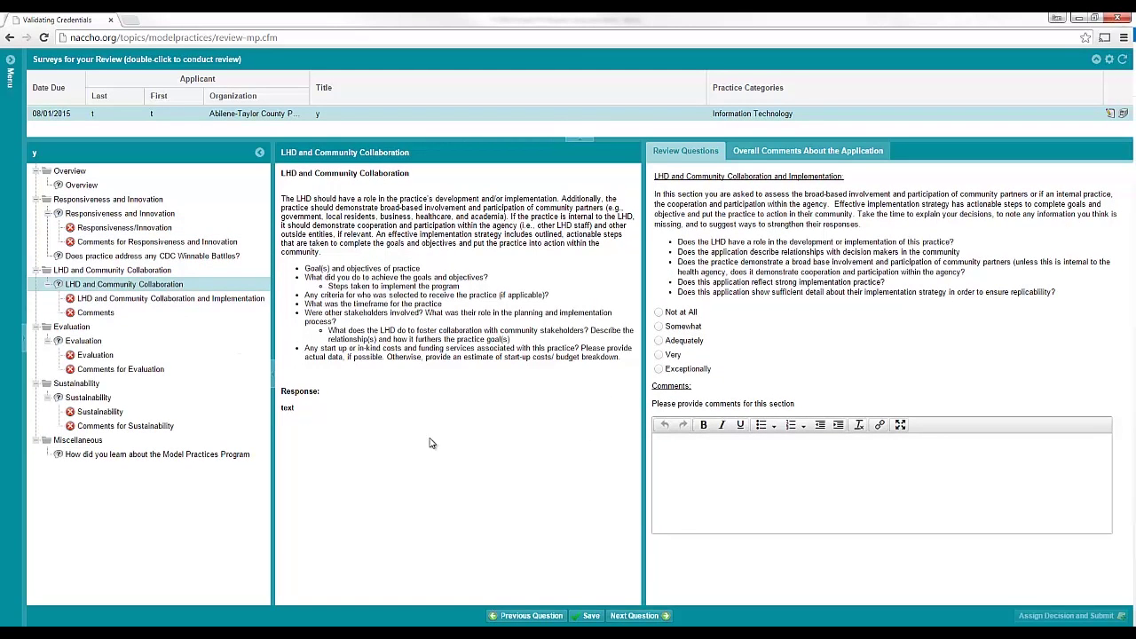
mouse_move(692, 369)
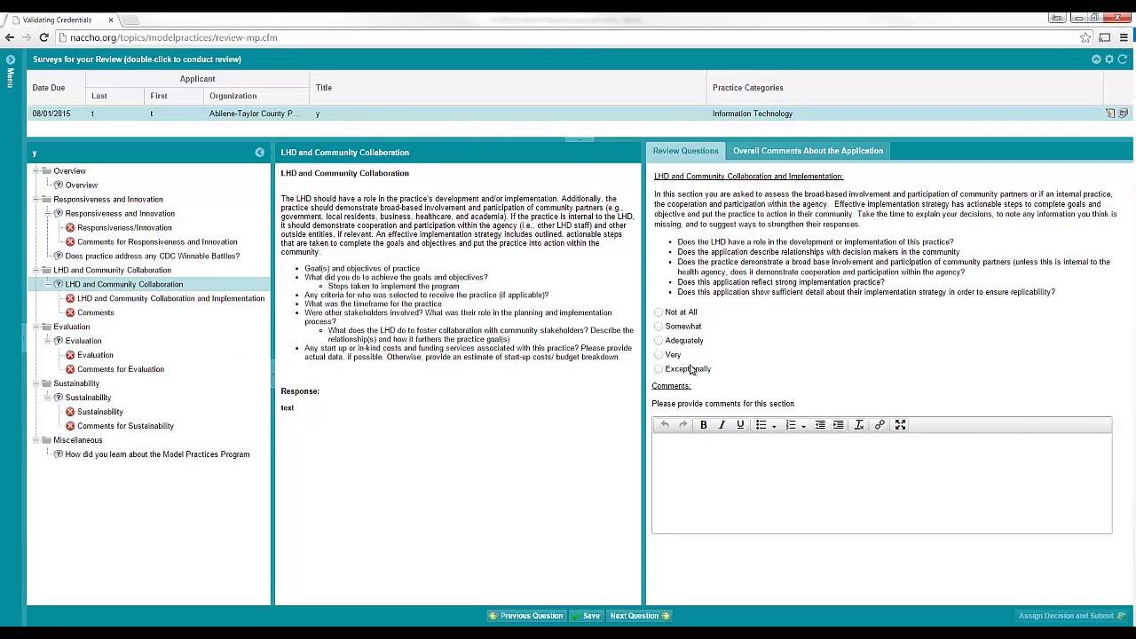
Rate LHD and Community Collaboration 'Not at All' and save a comment
click(659, 311)
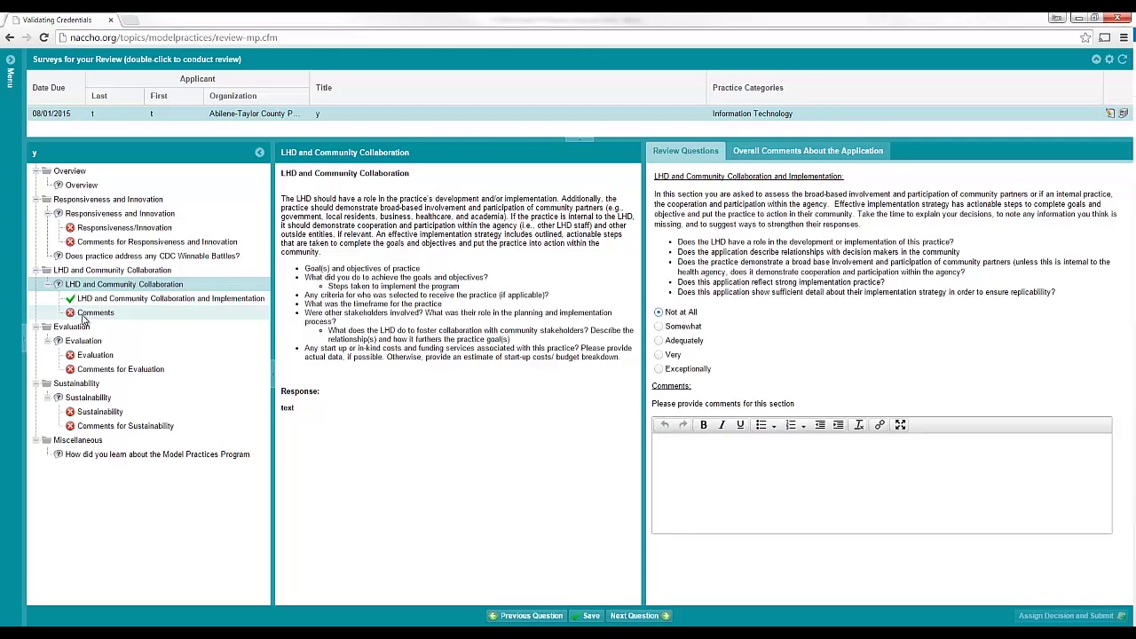
click(94, 313)
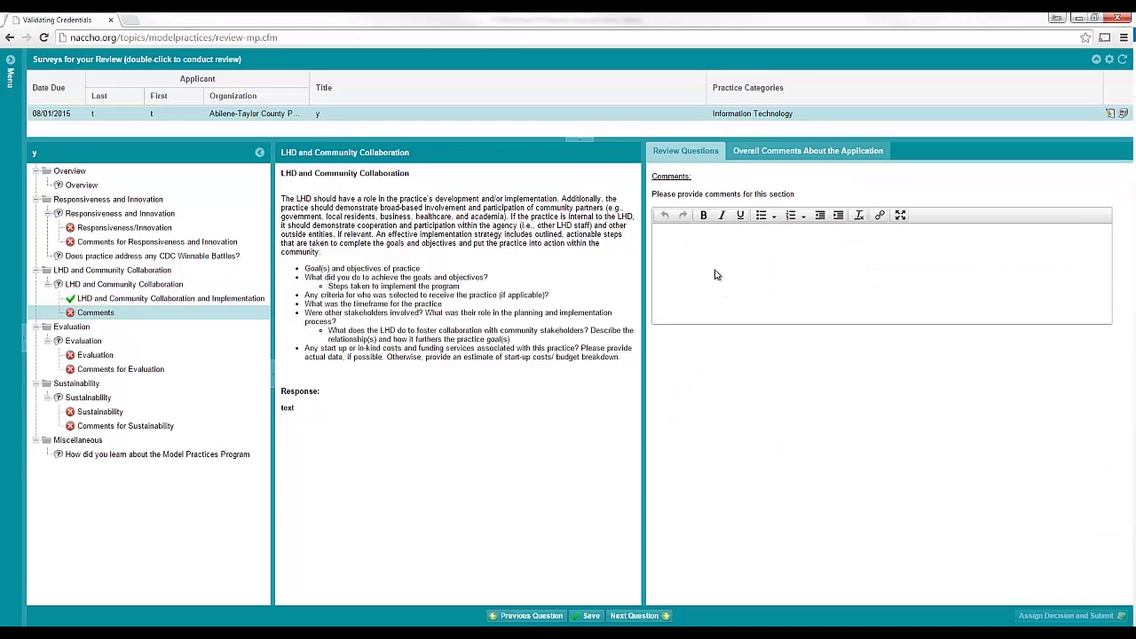
text(text)
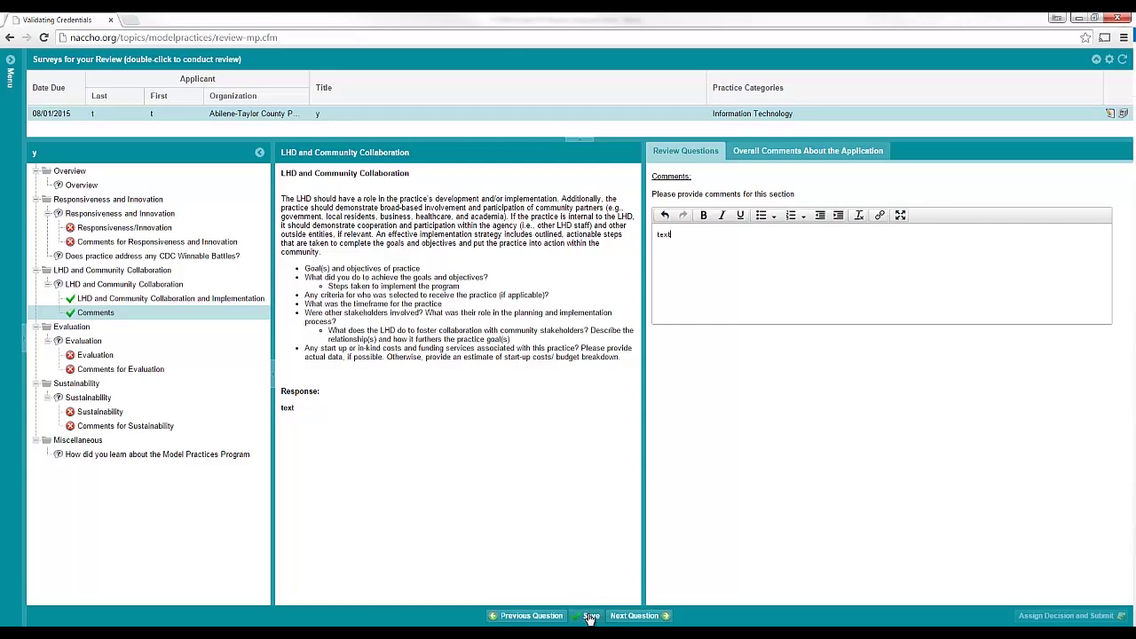
click(589, 615)
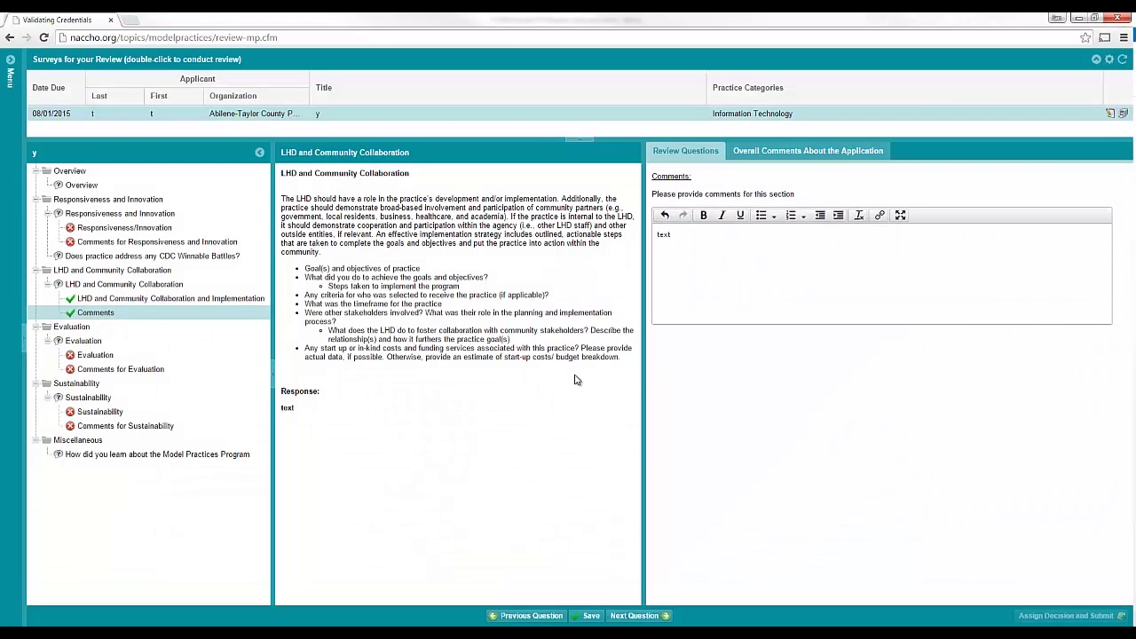
click(634, 615)
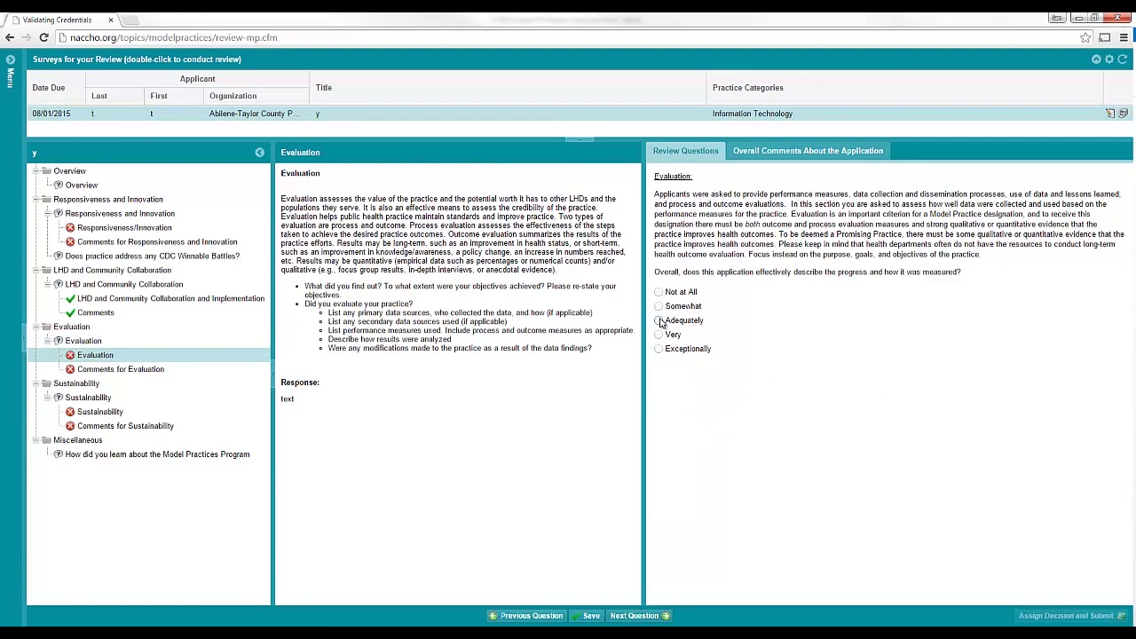
Complete the Evaluation rating and comments, reaching the Sustainability question
click(120, 368)
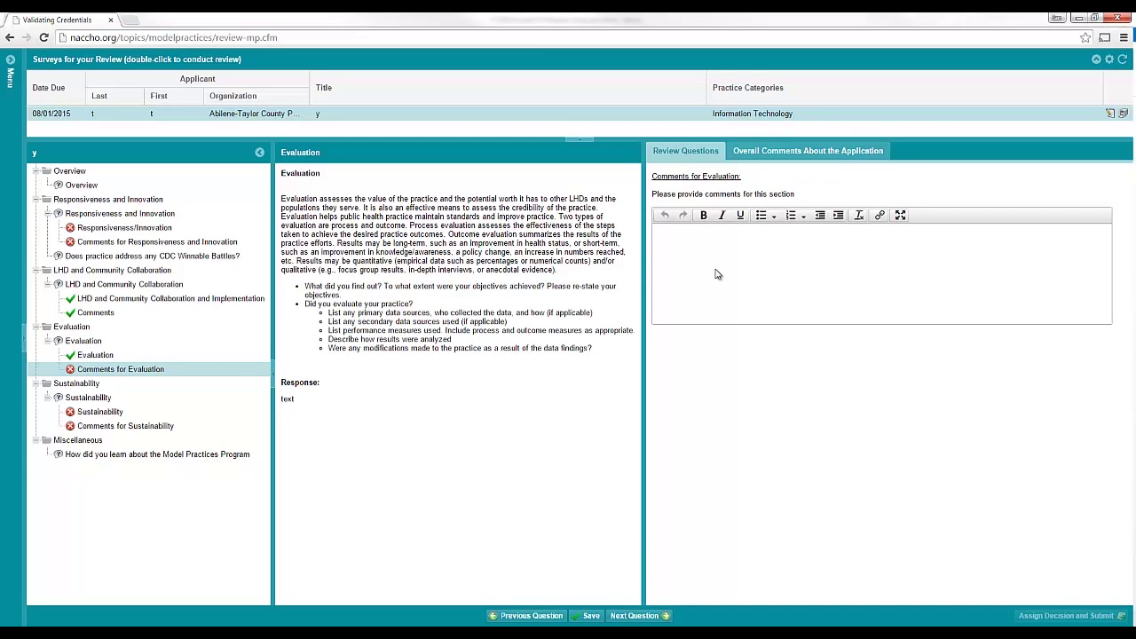
click(99, 411)
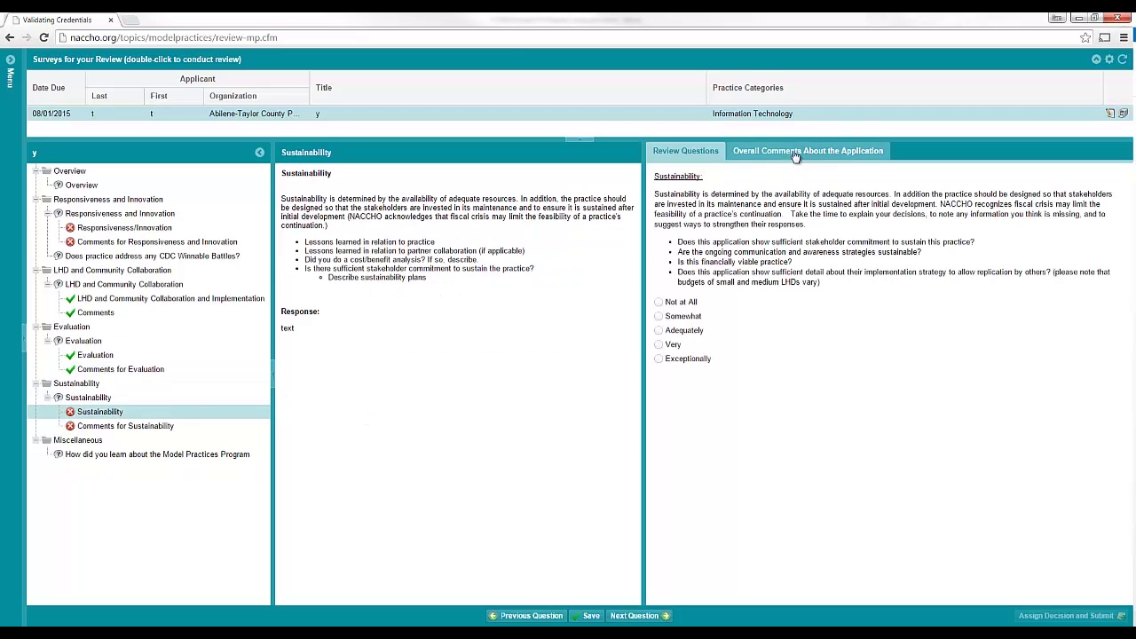
Draft the overall comment 'this application needs' and mark remaining outline items complete
click(807, 150)
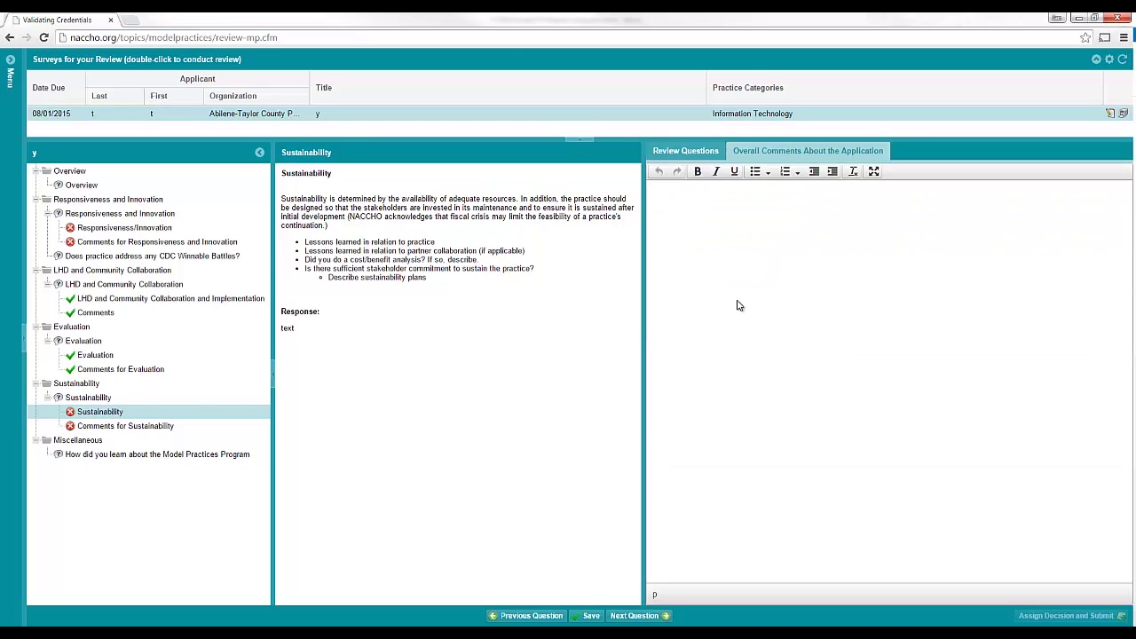
text(this application)
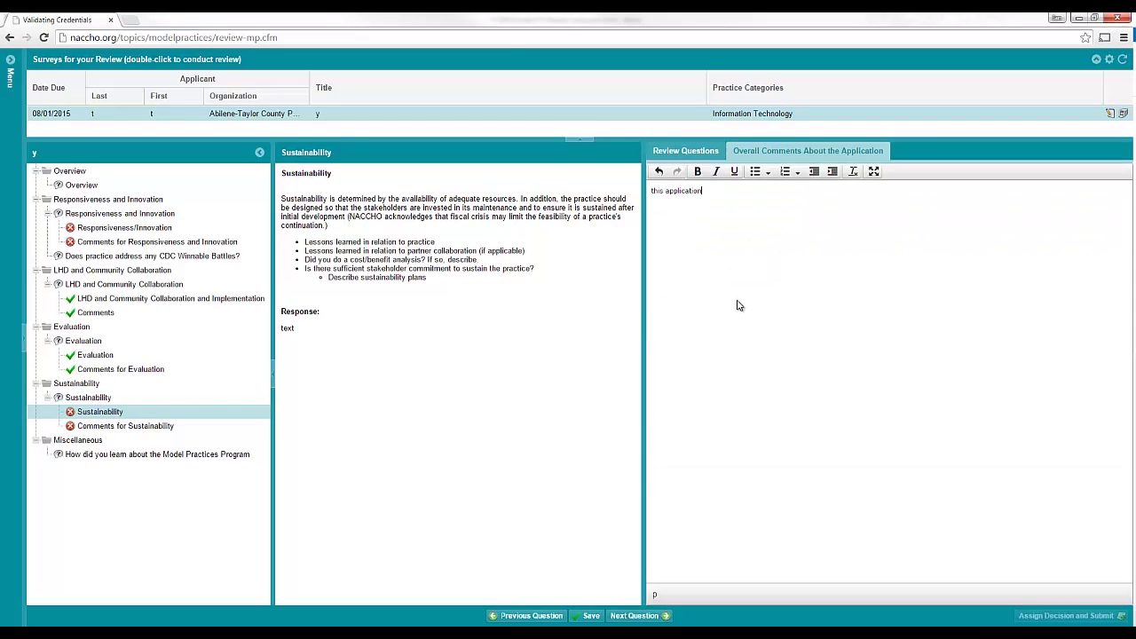
text(needs)
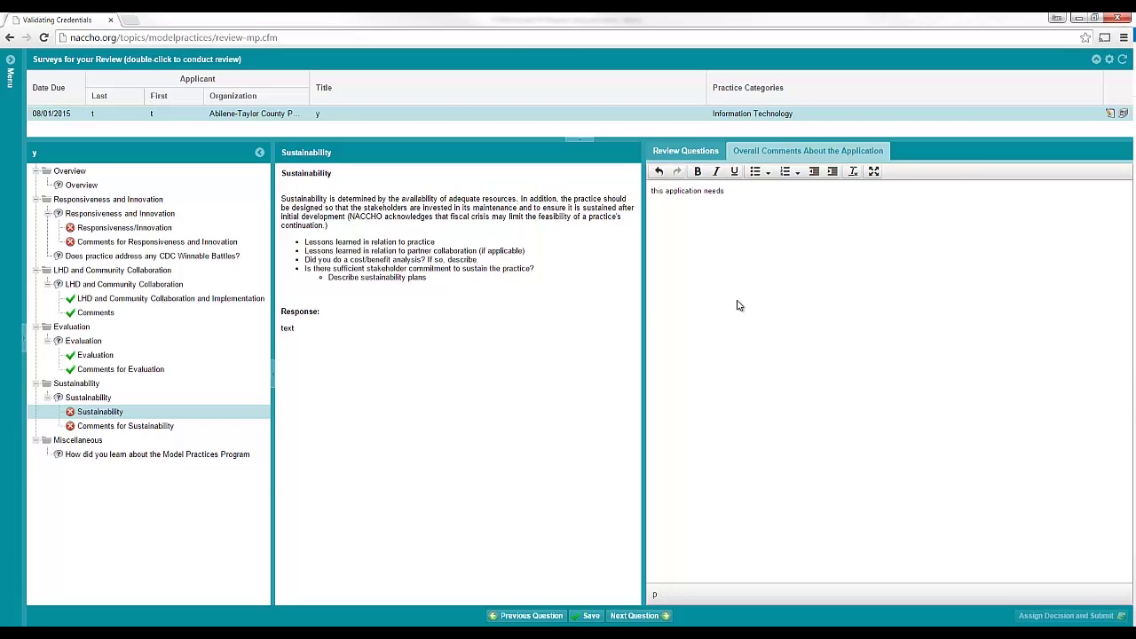
click(124, 227)
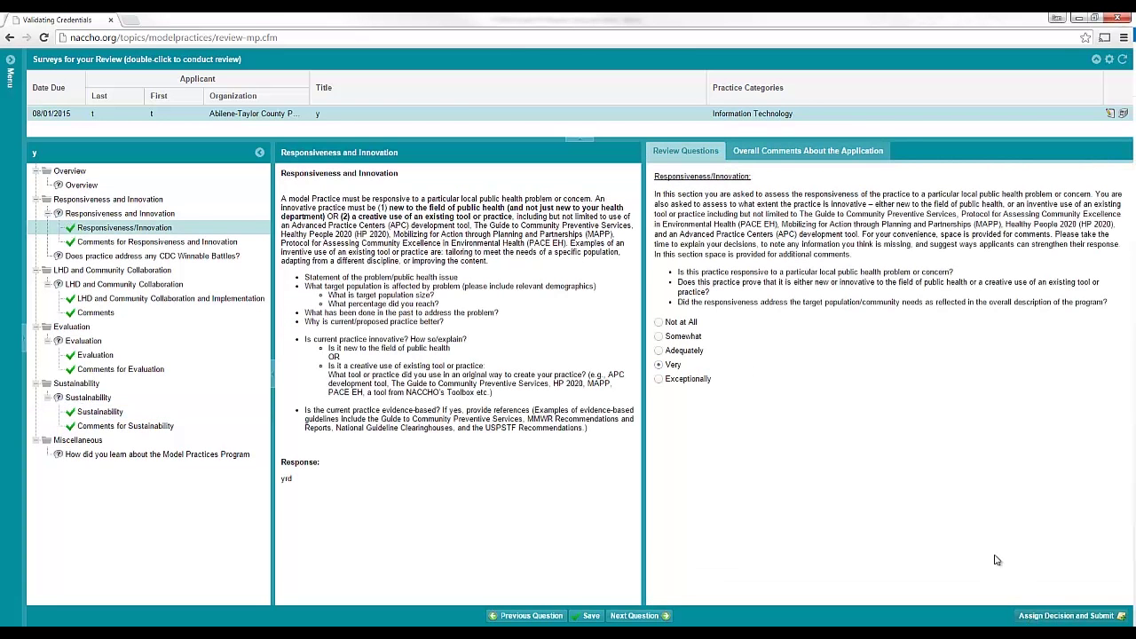
Choose a final classification in the Complete Your Review dialog and confirm
click(1068, 614)
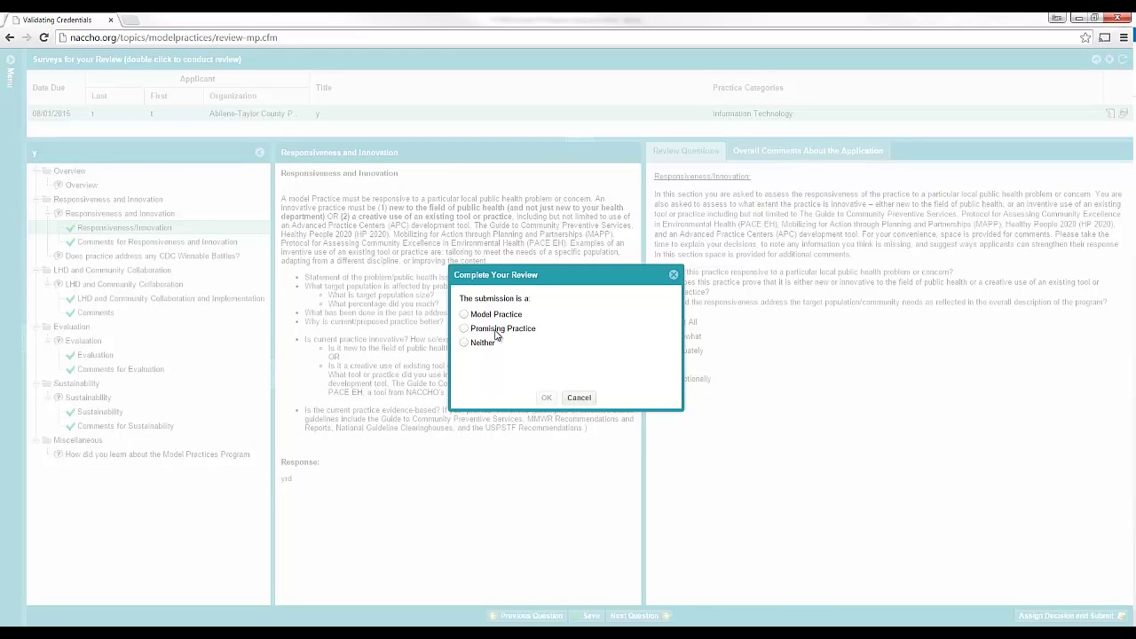
click(579, 396)
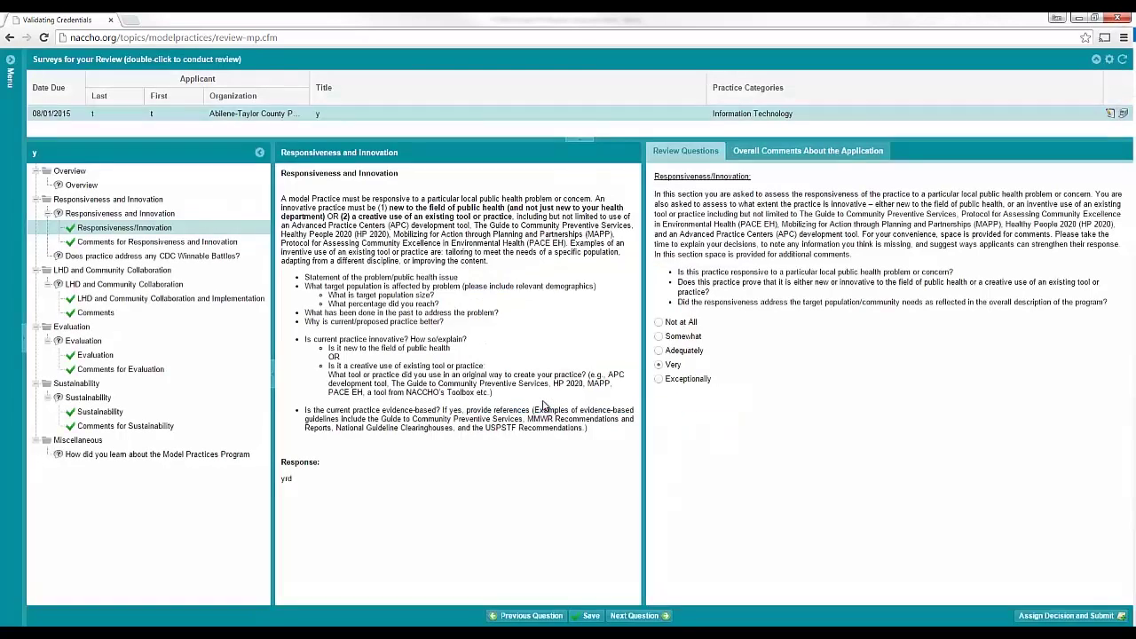